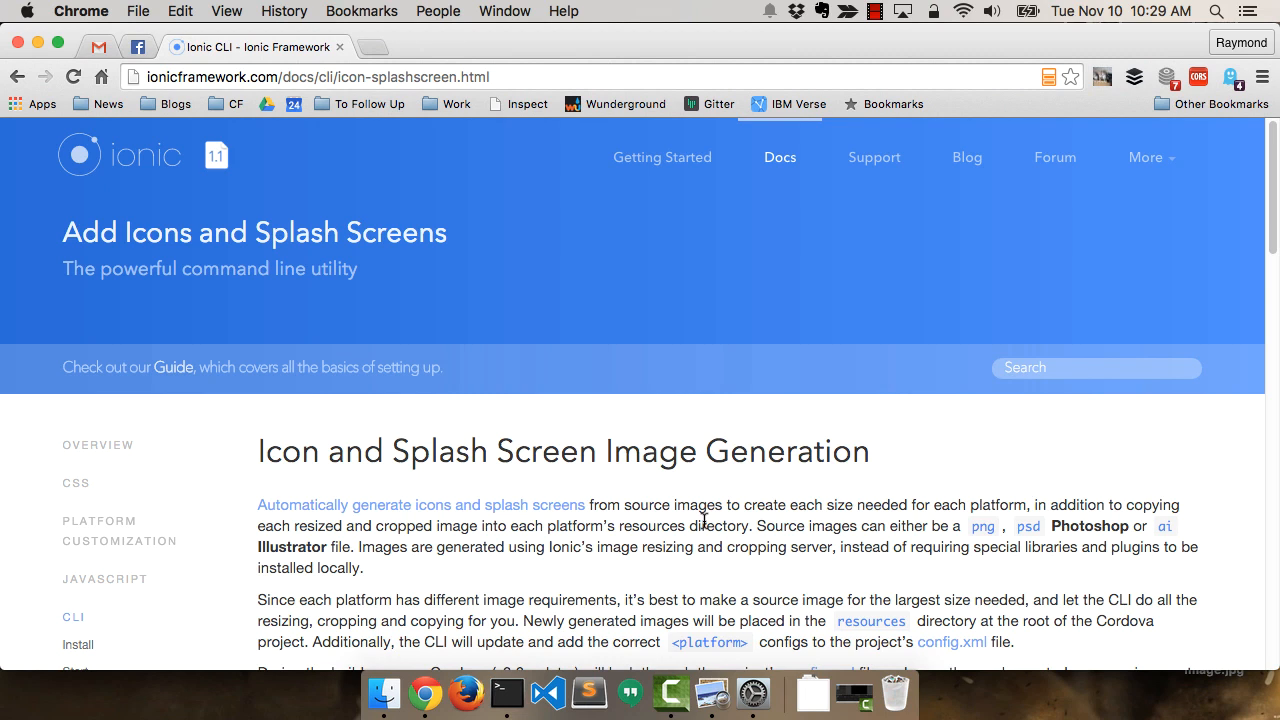
{"action": "mouse_move", "coordinate": [505, 690]}
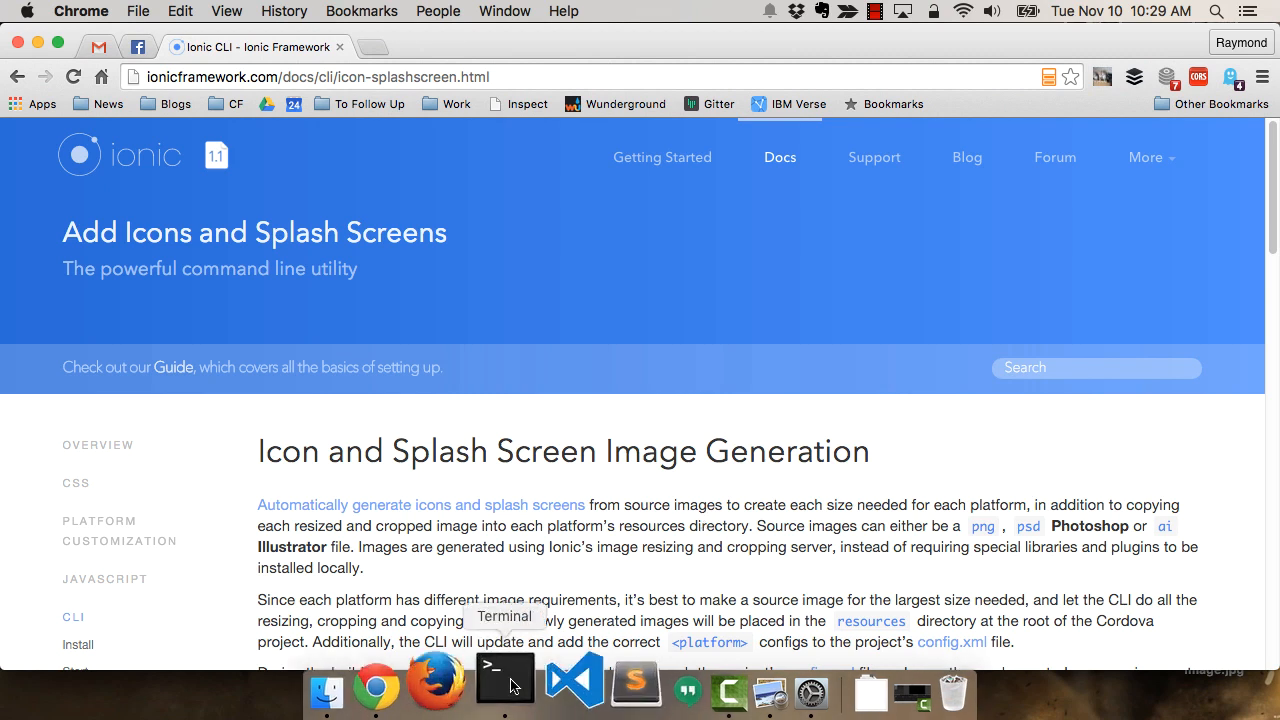
Bring the Terminal window to the front to show the `ionic help resources` output
{"action": "left_click", "coordinate": [505, 680]}
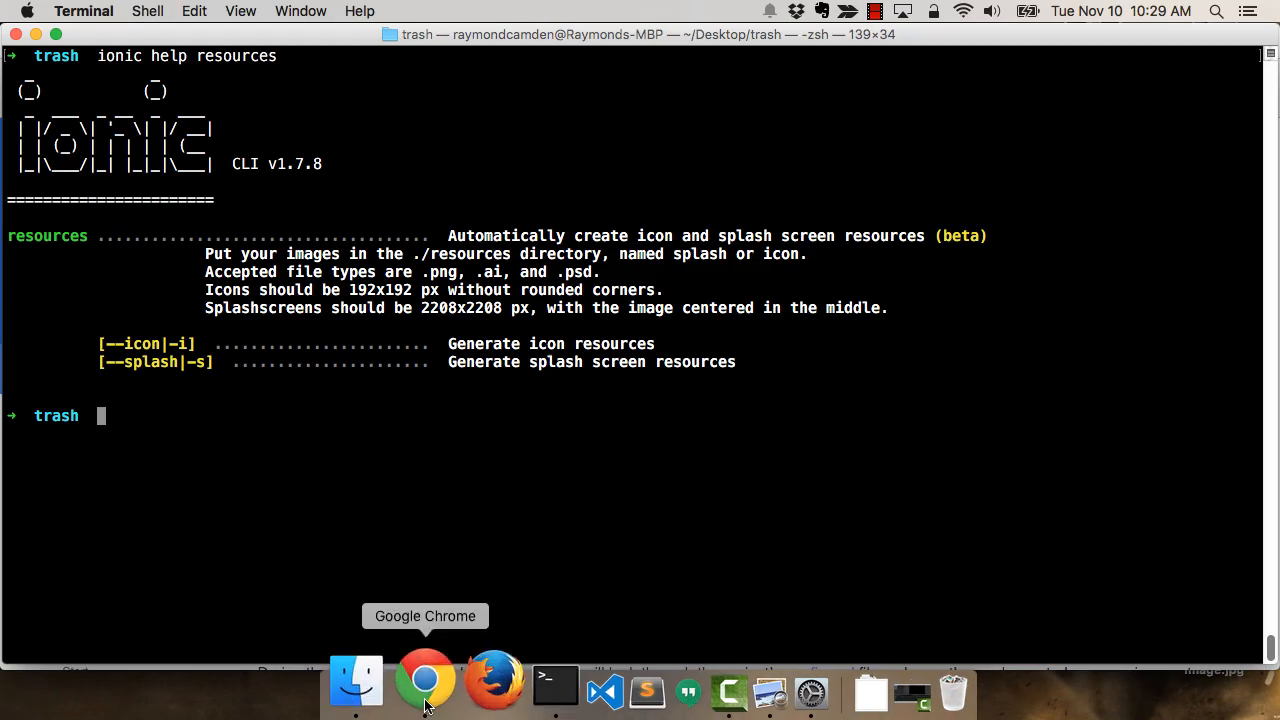
Switch to Chrome and scroll the Icon & Splashscreen docs down to the source image sections
{"action": "left_click", "coordinate": [424, 685]}
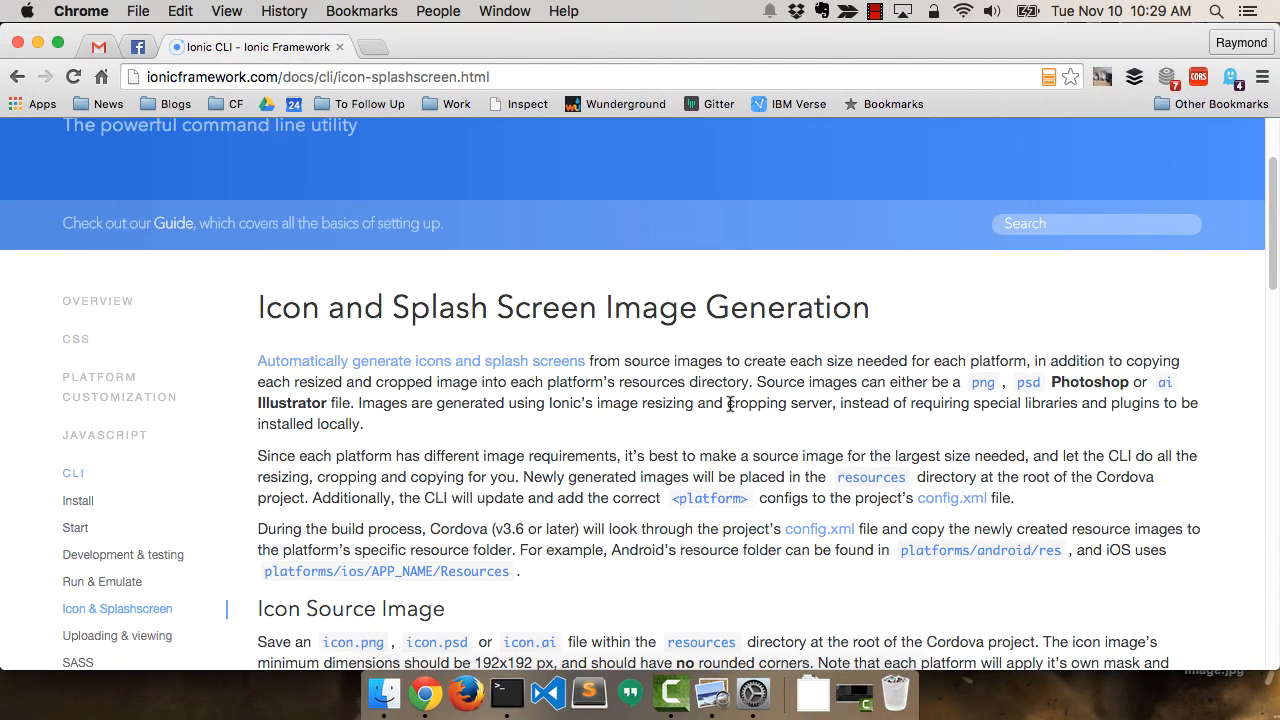
{"action": "scroll", "scroll_direction": "down", "scroll_amount": 3}
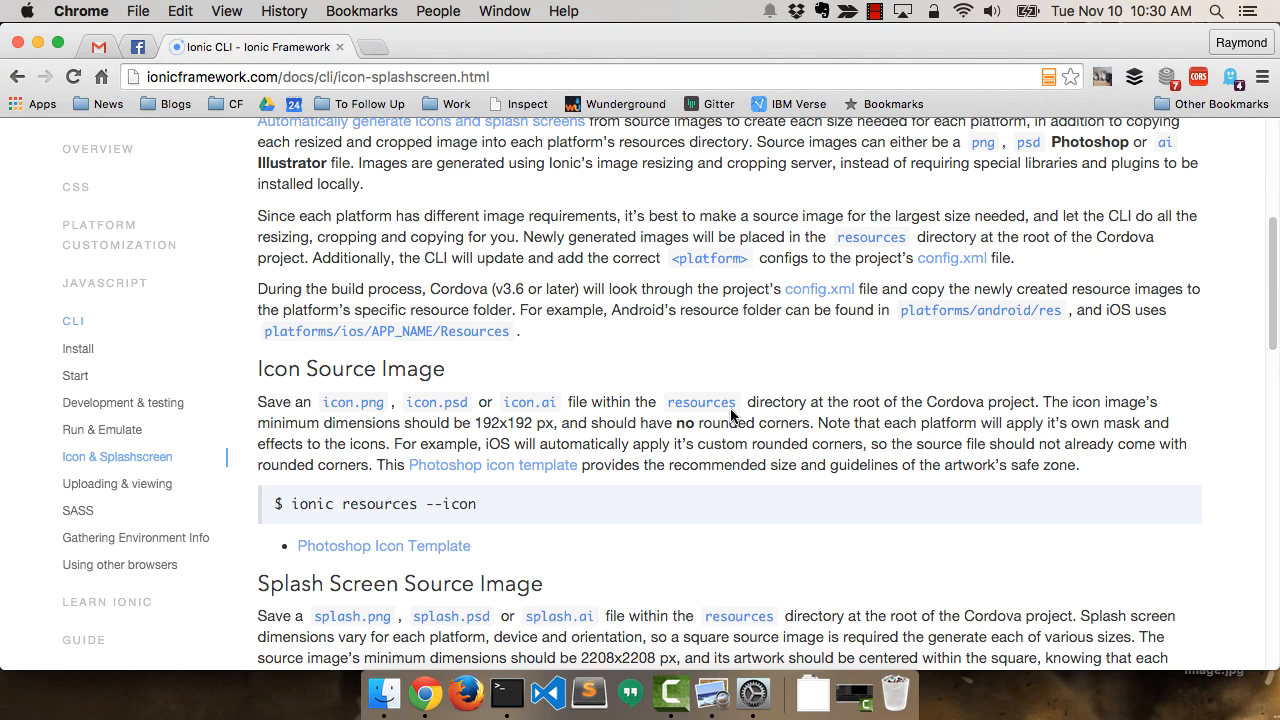
{"action": "scroll", "scroll_direction": "down", "scroll_amount": 3}
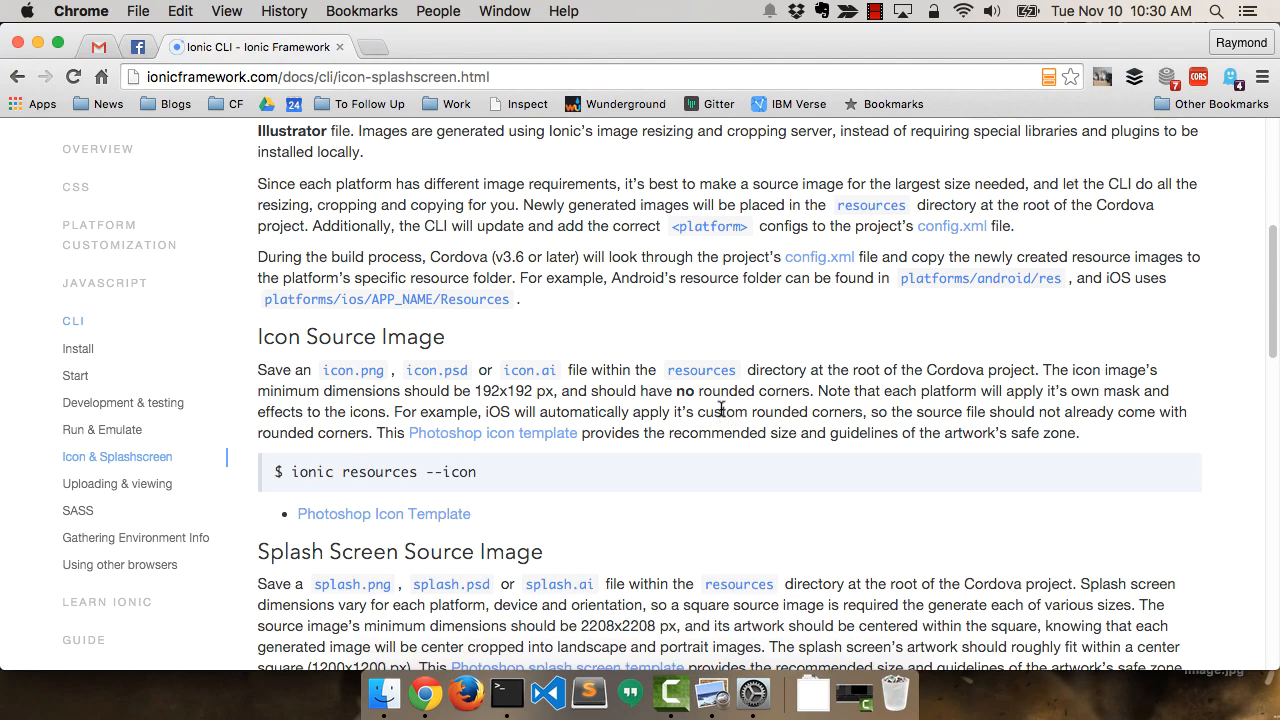
{"action": "scroll", "scroll_direction": "down", "scroll_amount": 3}
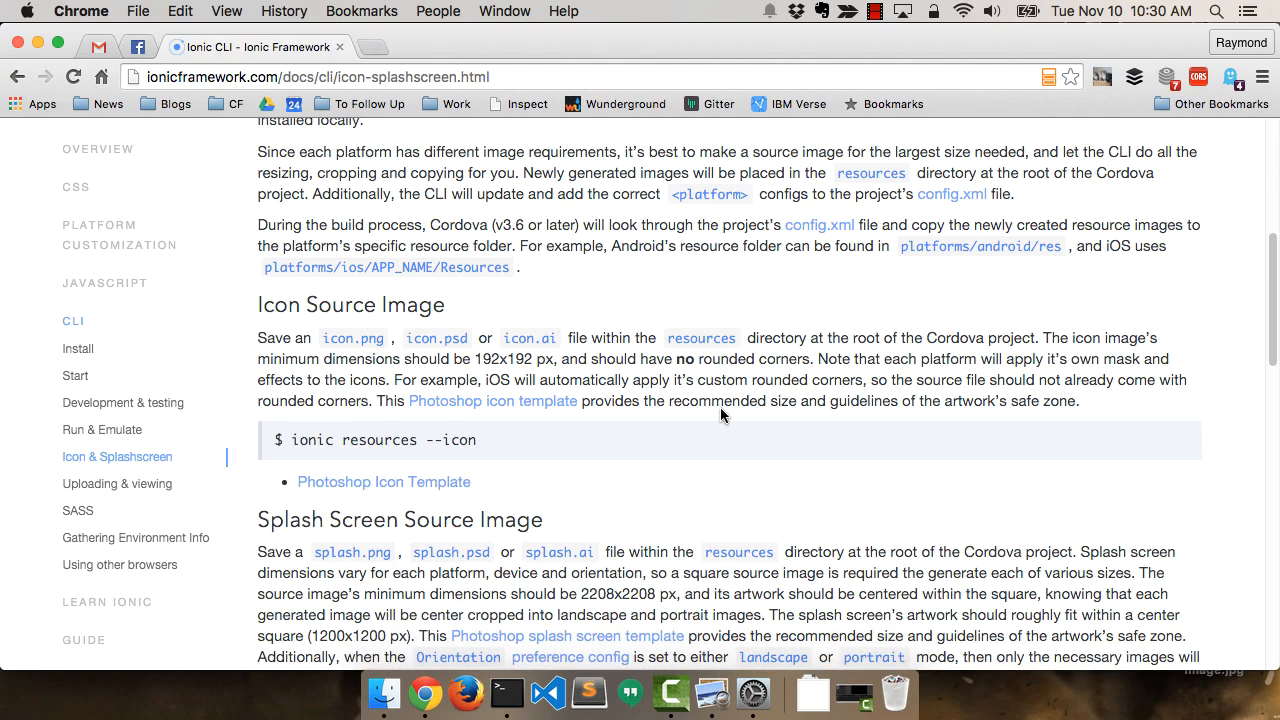
{"action": "scroll", "scroll_direction": "down", "scroll_amount": 3}
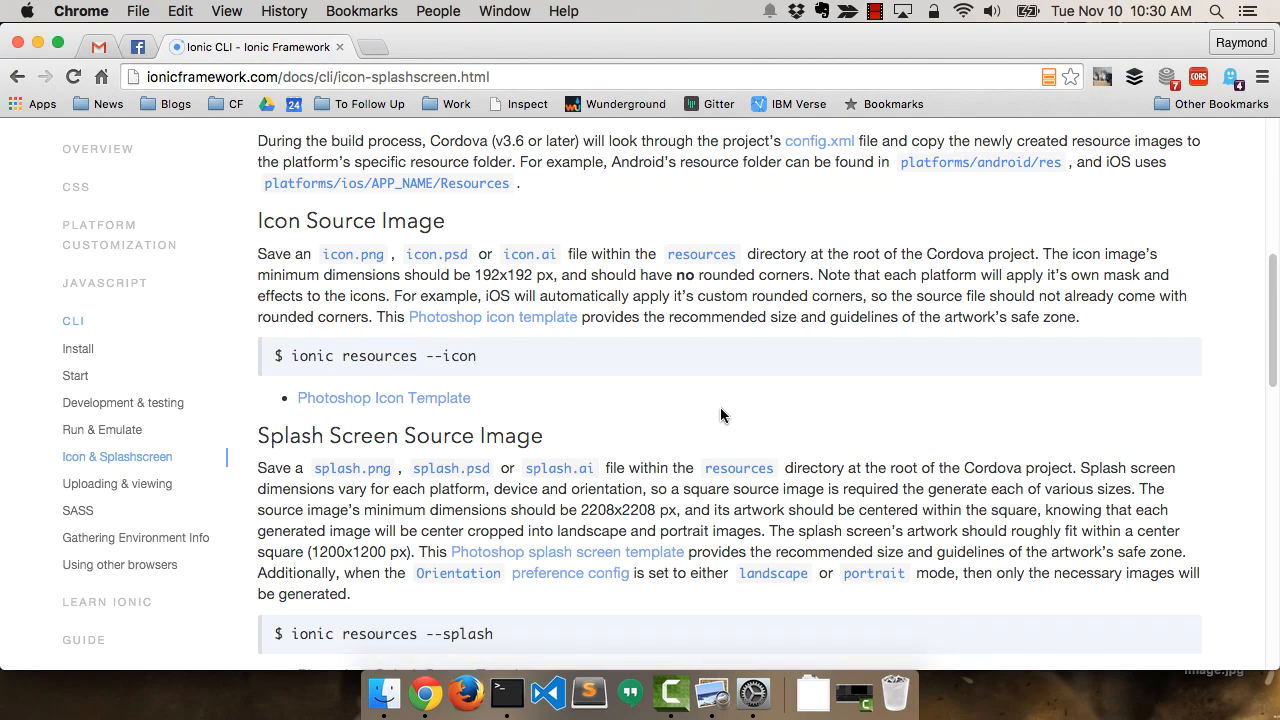
{"action": "mouse_move", "coordinate": [717, 680]}
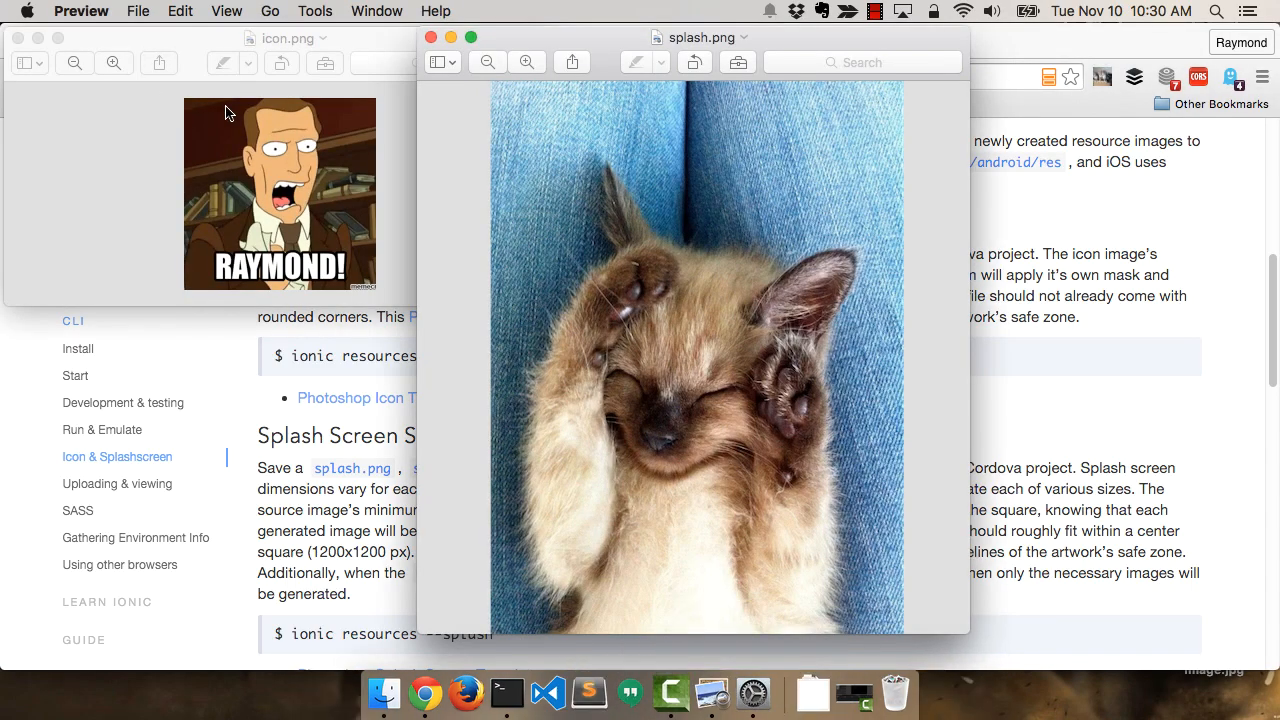
{"action": "mouse_move", "coordinate": [434, 157]}
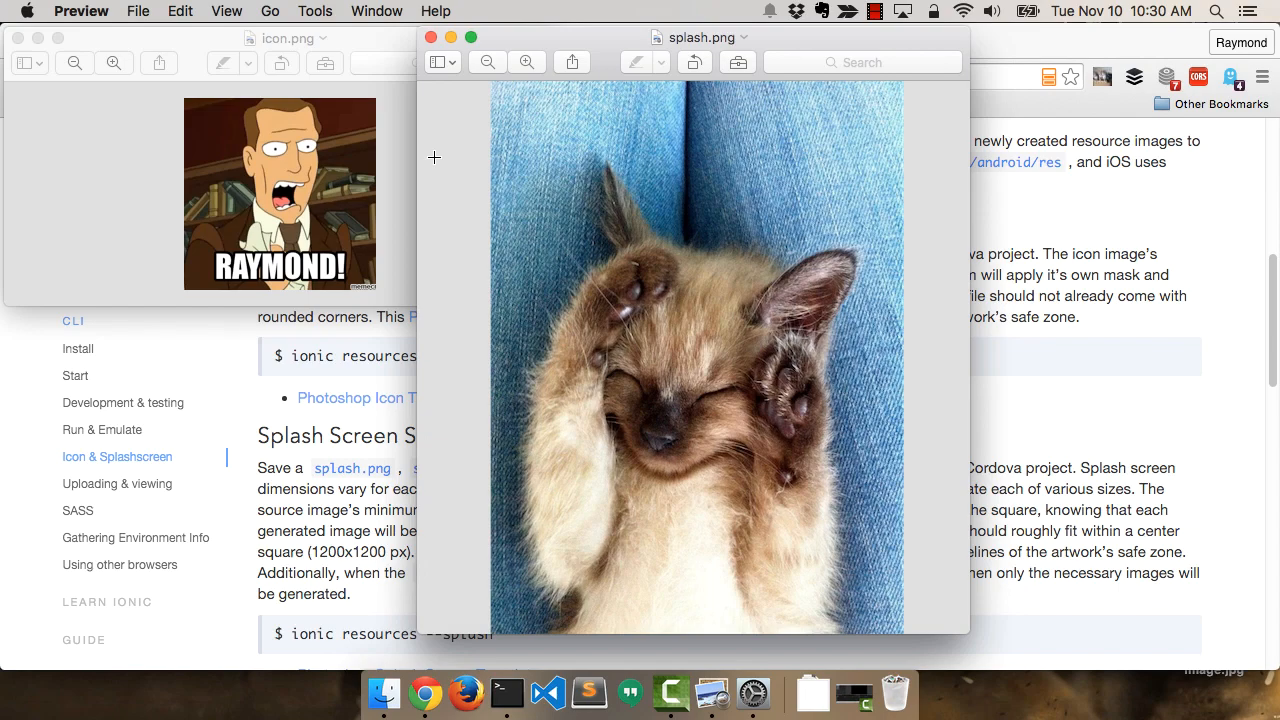
{"action": "mouse_move", "coordinate": [372, 446]}
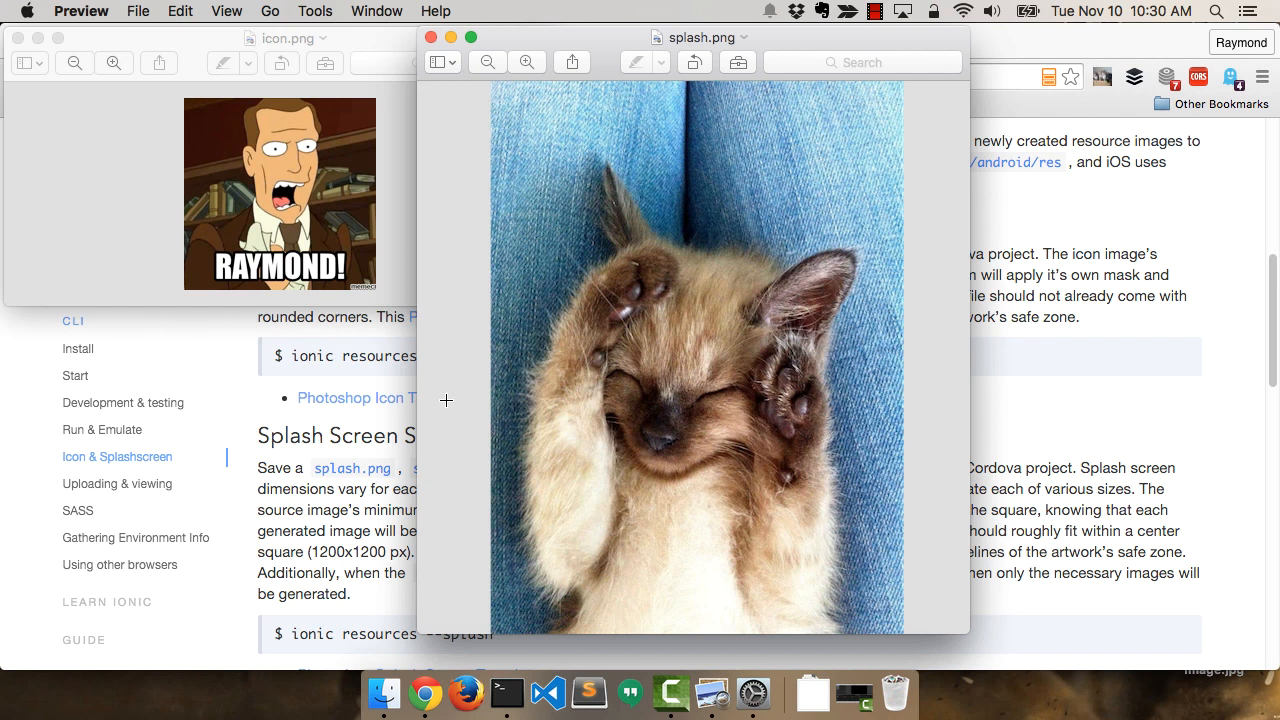
Return to the Terminal window still showing the ionic resources help
{"action": "left_click", "coordinate": [505, 690]}
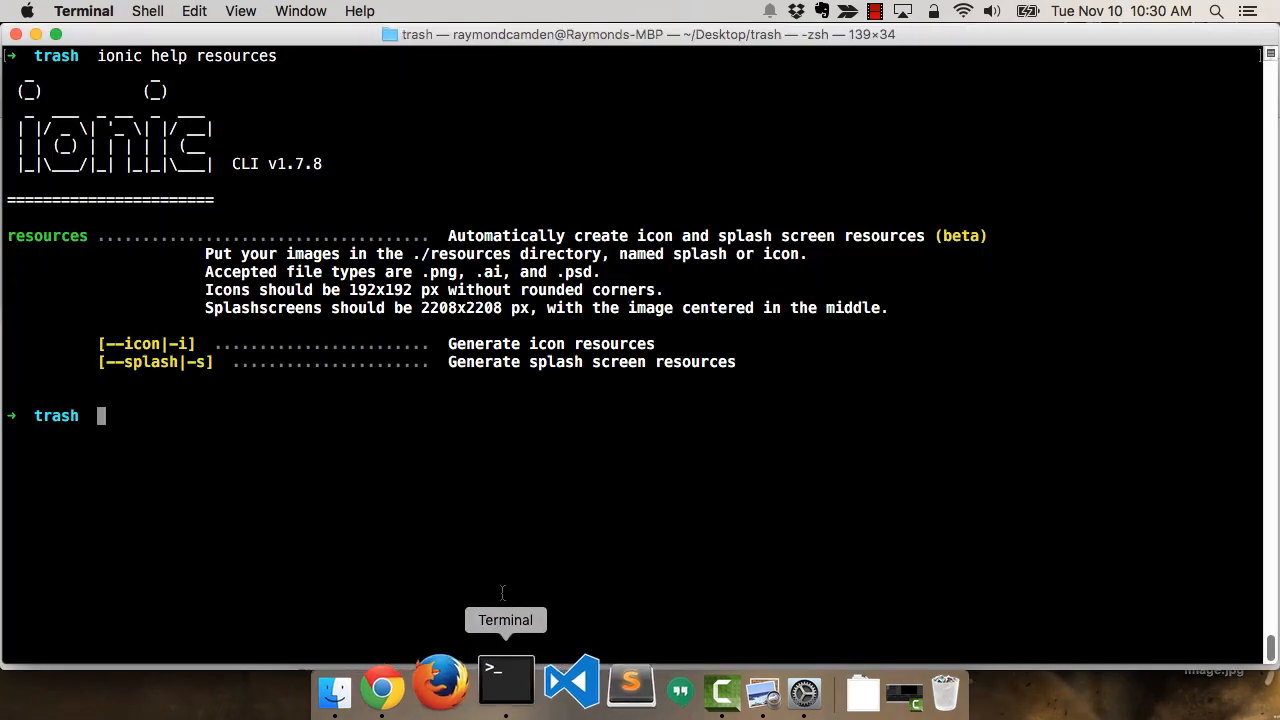
Run `ionic start nov10 blank` to create the blank nov10 app
{"action": "type", "text": "ionic start no"}
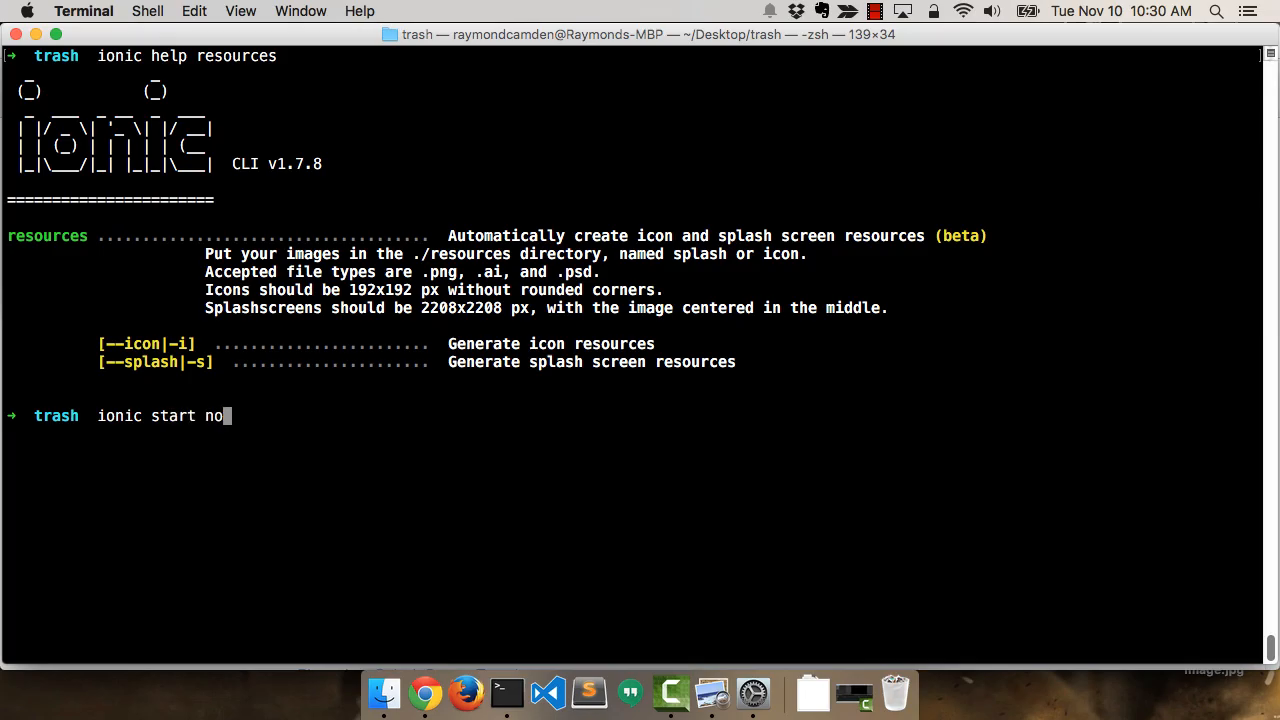
{"action": "type", "text": "v10 blank"}
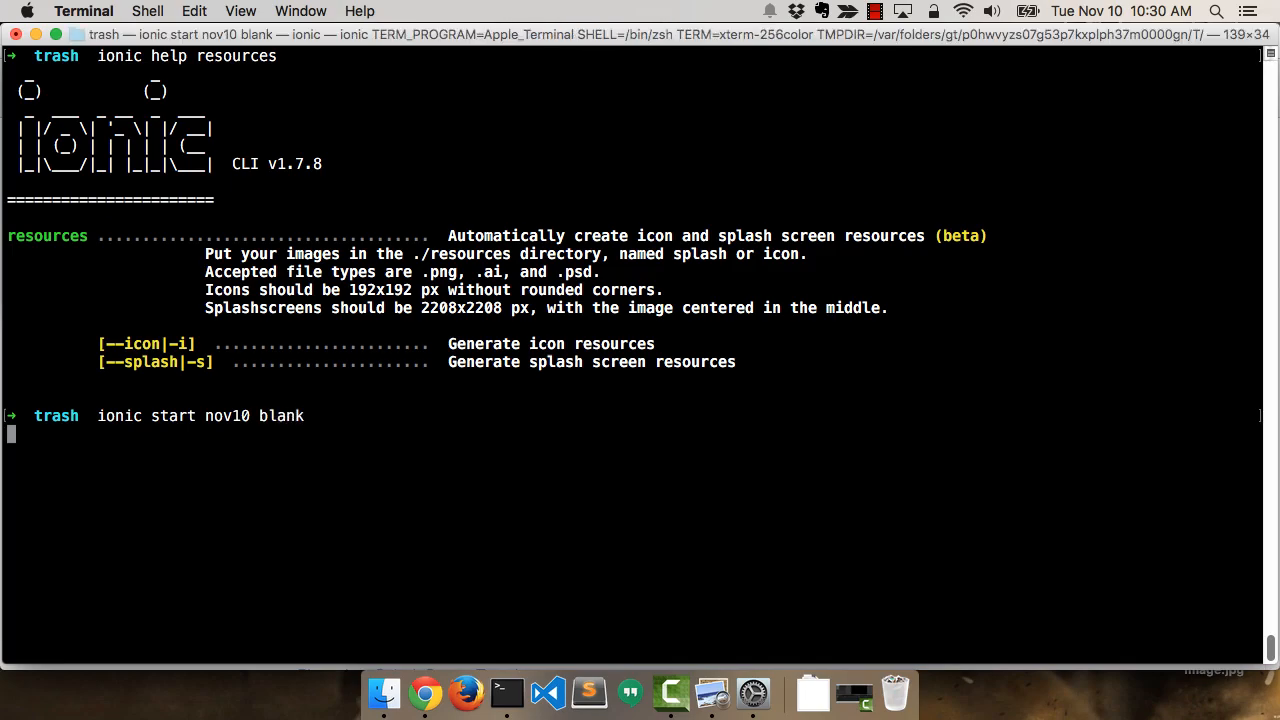
{"action": "key", "text": "Return"}
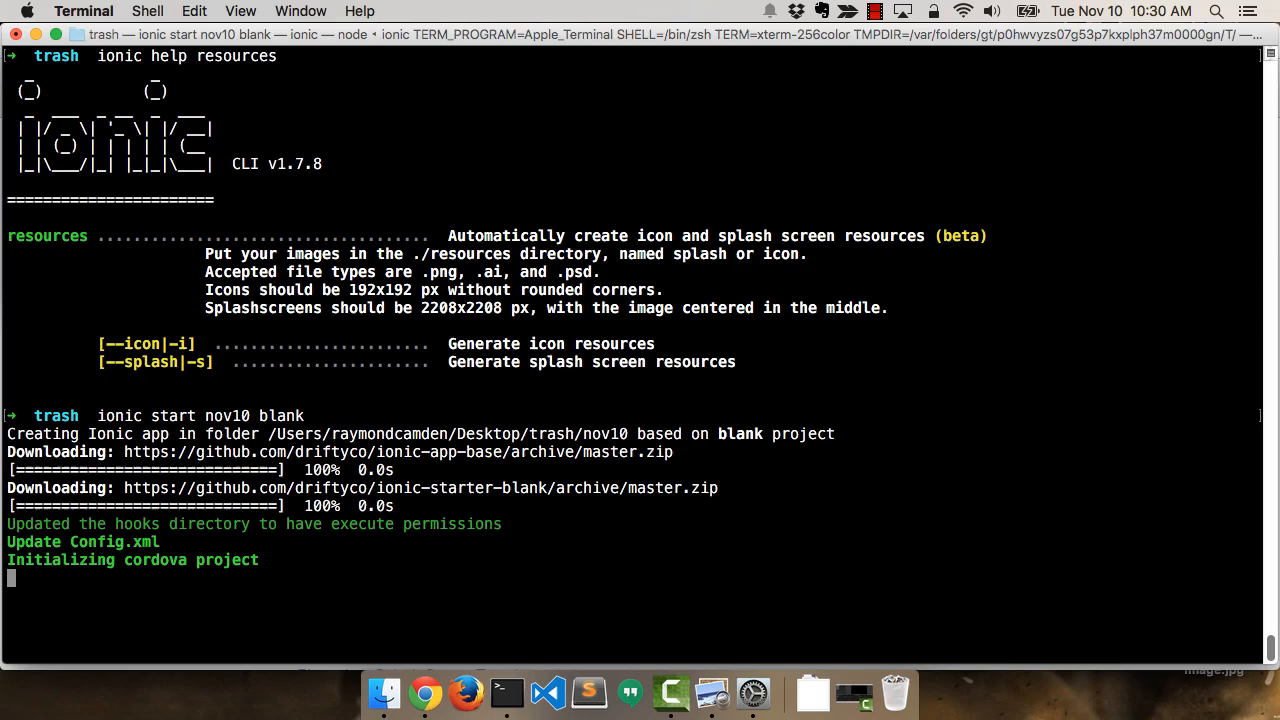
{"action": "mouse_move", "coordinate": [588, 452]}
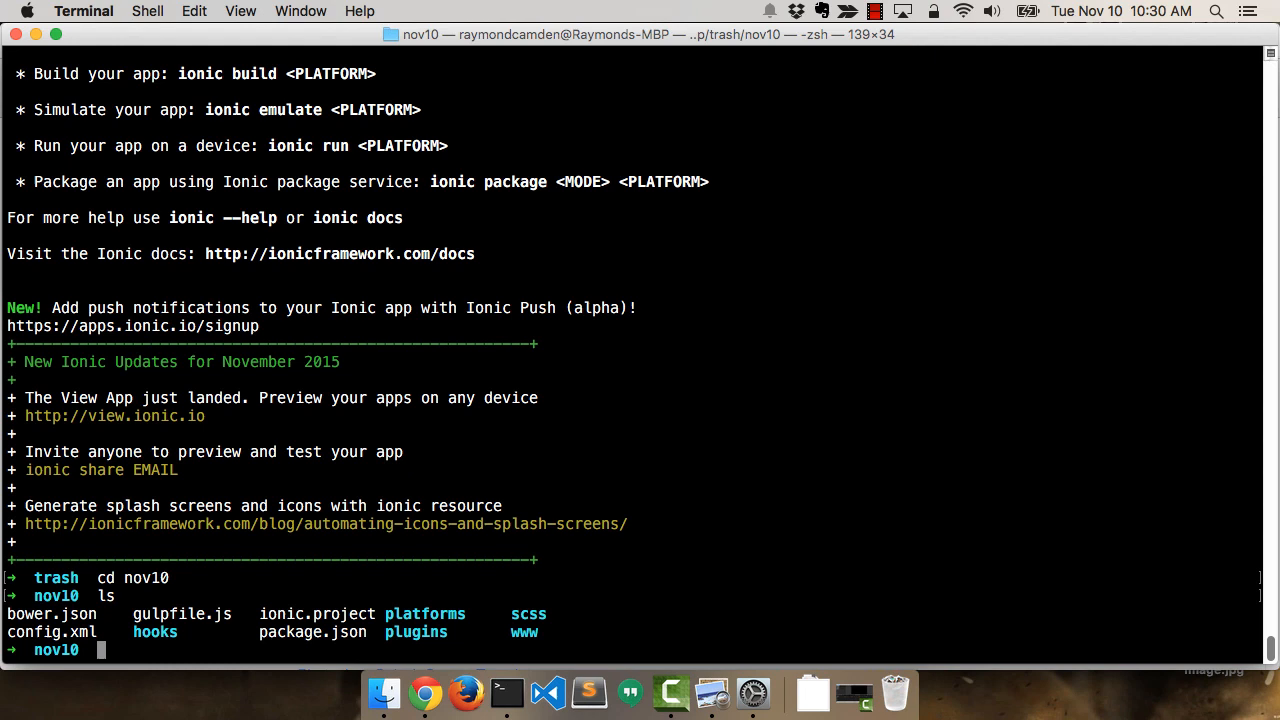
Create the resources folder inside the nov10 project
{"action": "type", "text": "mkdir resource"}
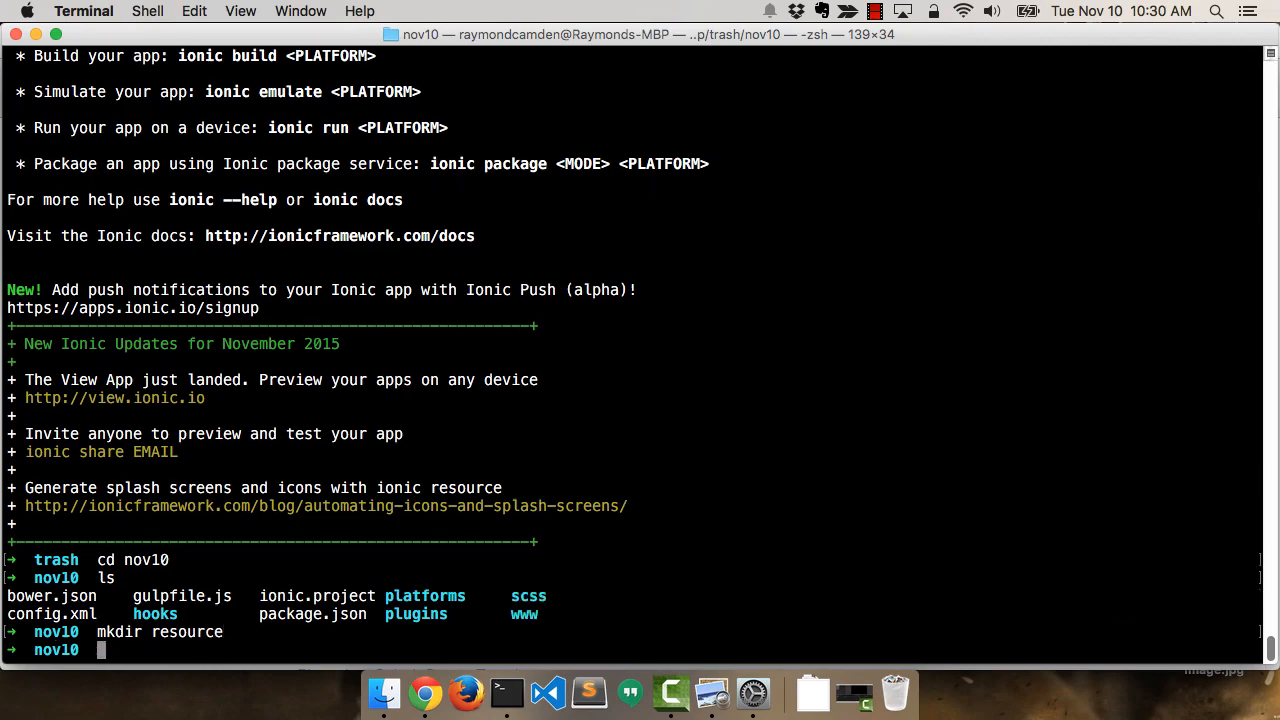
{"action": "type", "text": "rmdir resource"}
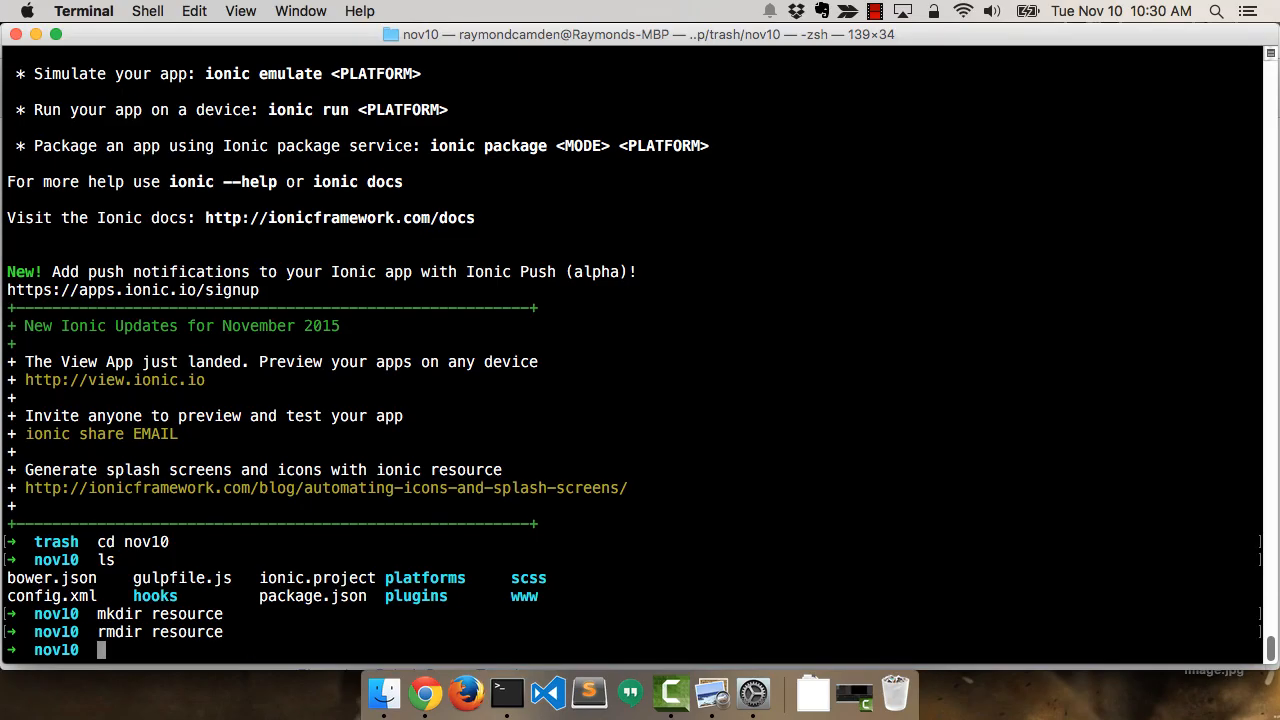
{"action": "type", "text": "mkdir resources2"}
{"action": "type", "text": "cp"}
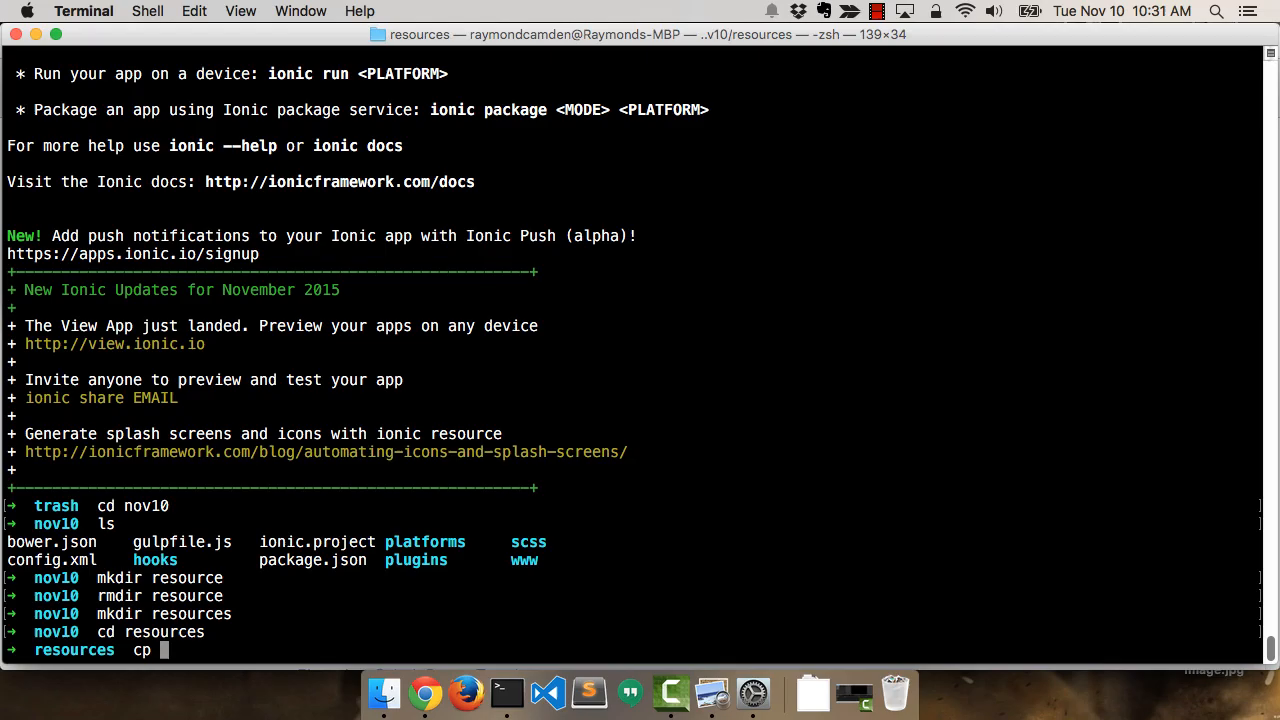
Copy icon.png and splash.png from the Desktop into resources, then return to nov10
{"action": "type", "text": "/Users/raymondcamden/D"}
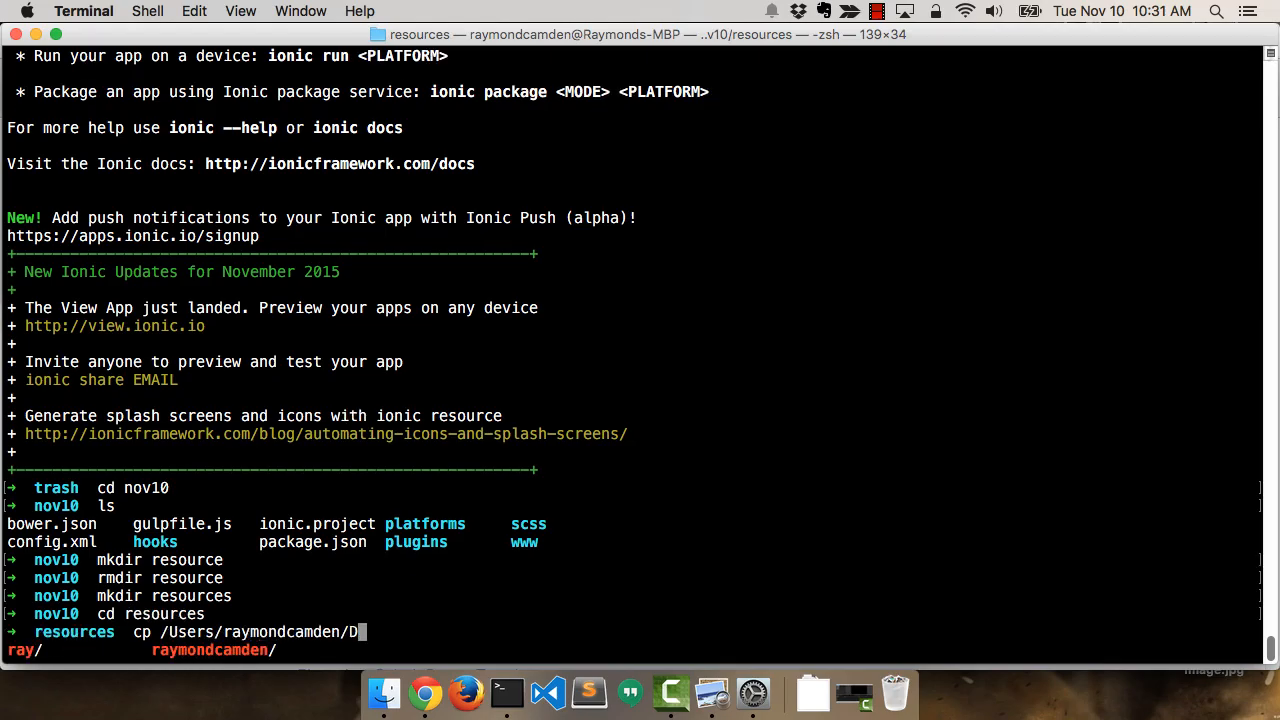
{"action": "type", "text": "esktop/icon.png ."}
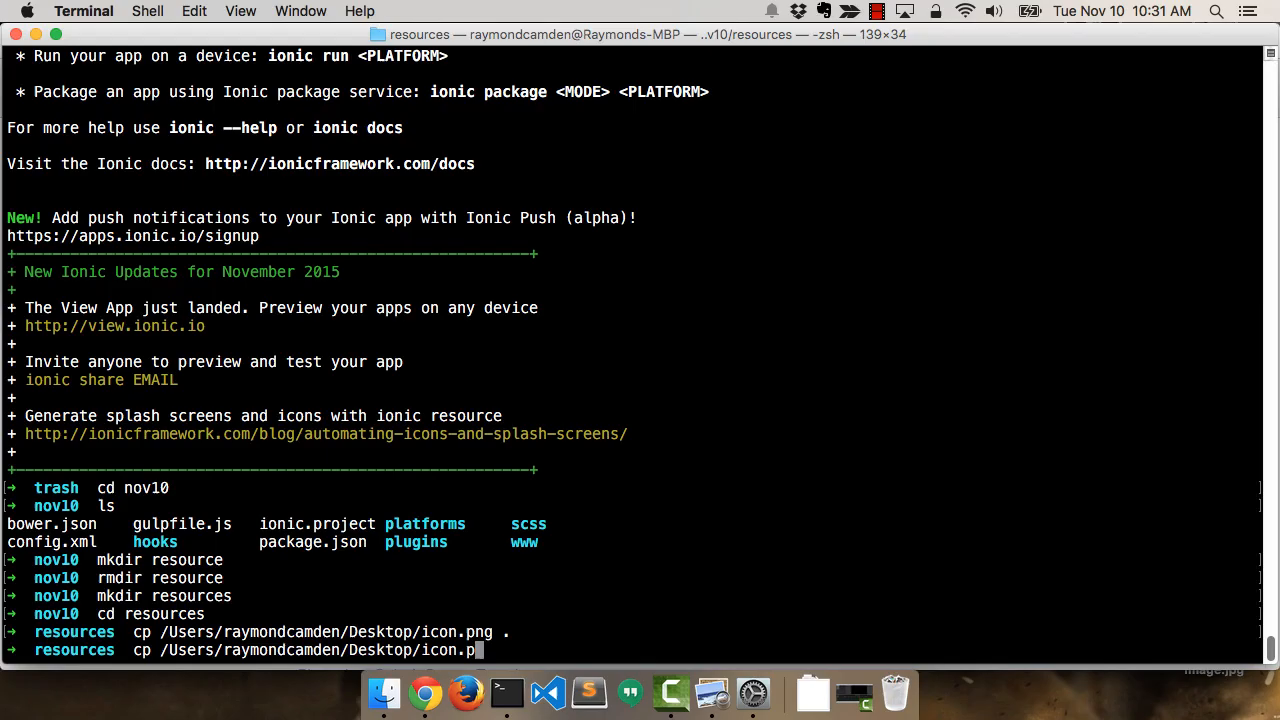
{"action": "type", "text": "splash.png ."}
{"action": "type", "text": "ls"}
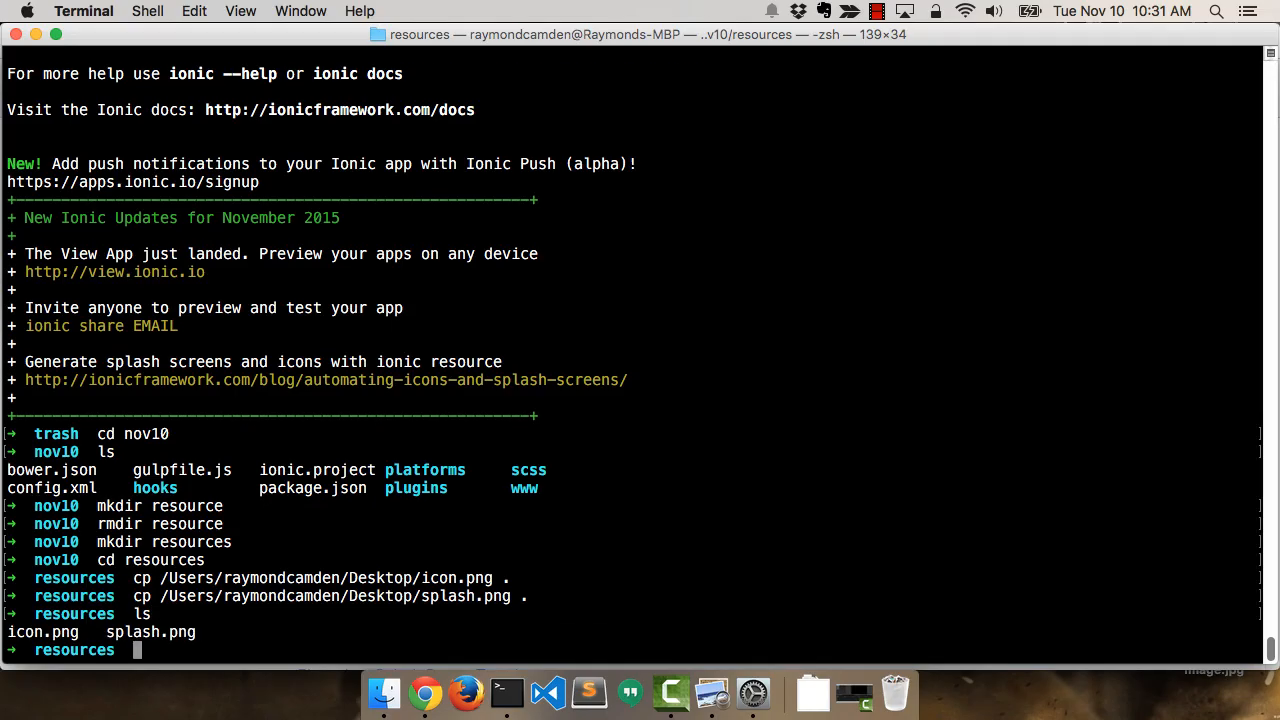
{"action": "type", "text": "cd ."}
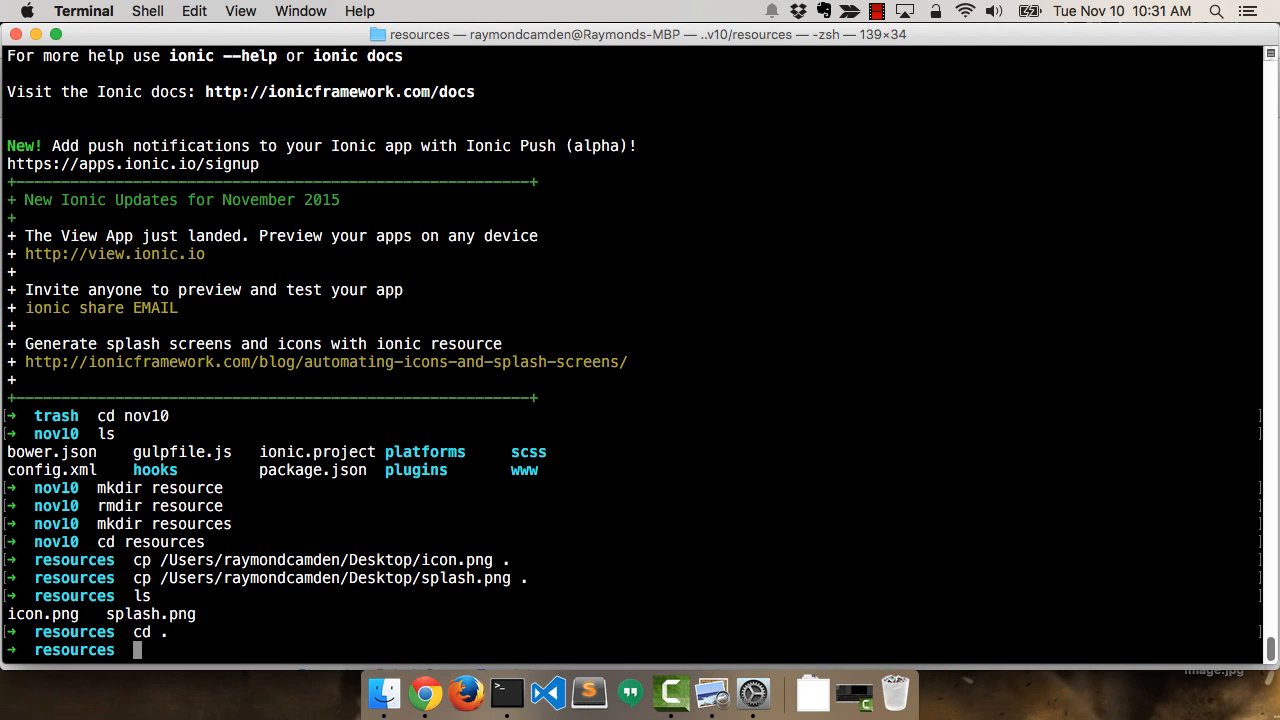
{"action": "type", "text": "open ."}
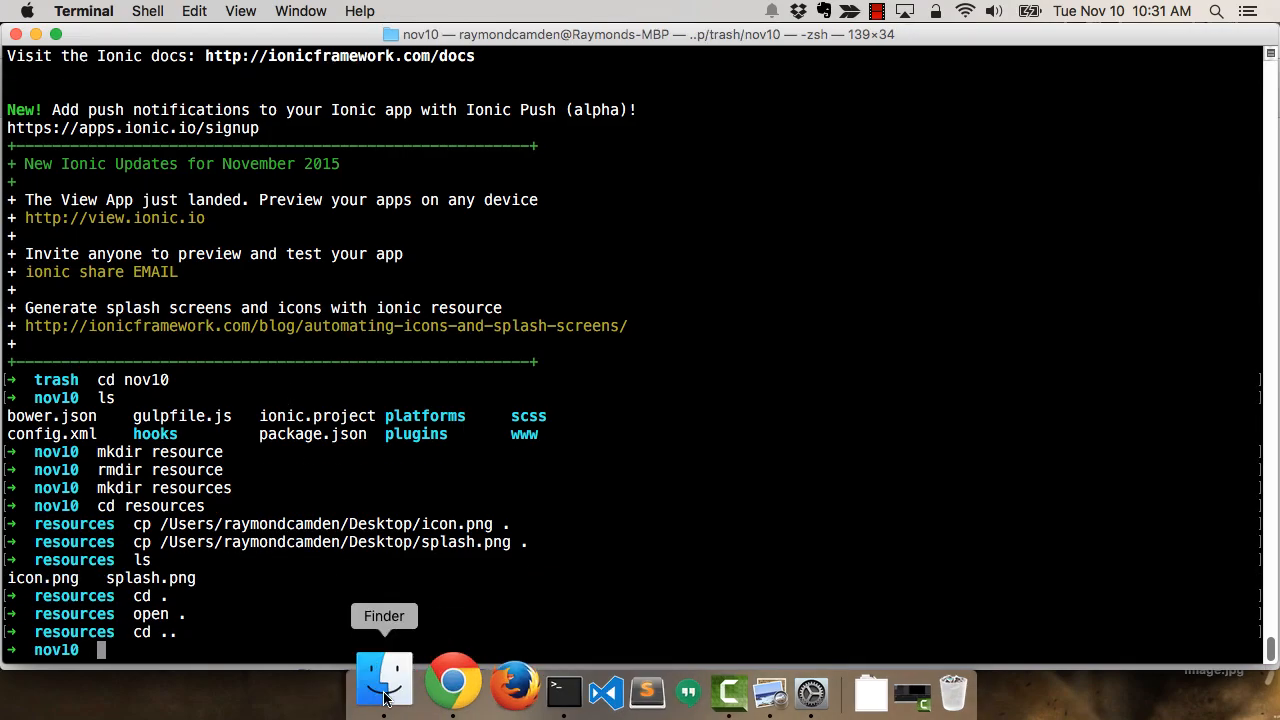
{"action": "left_click", "coordinate": [384, 685]}
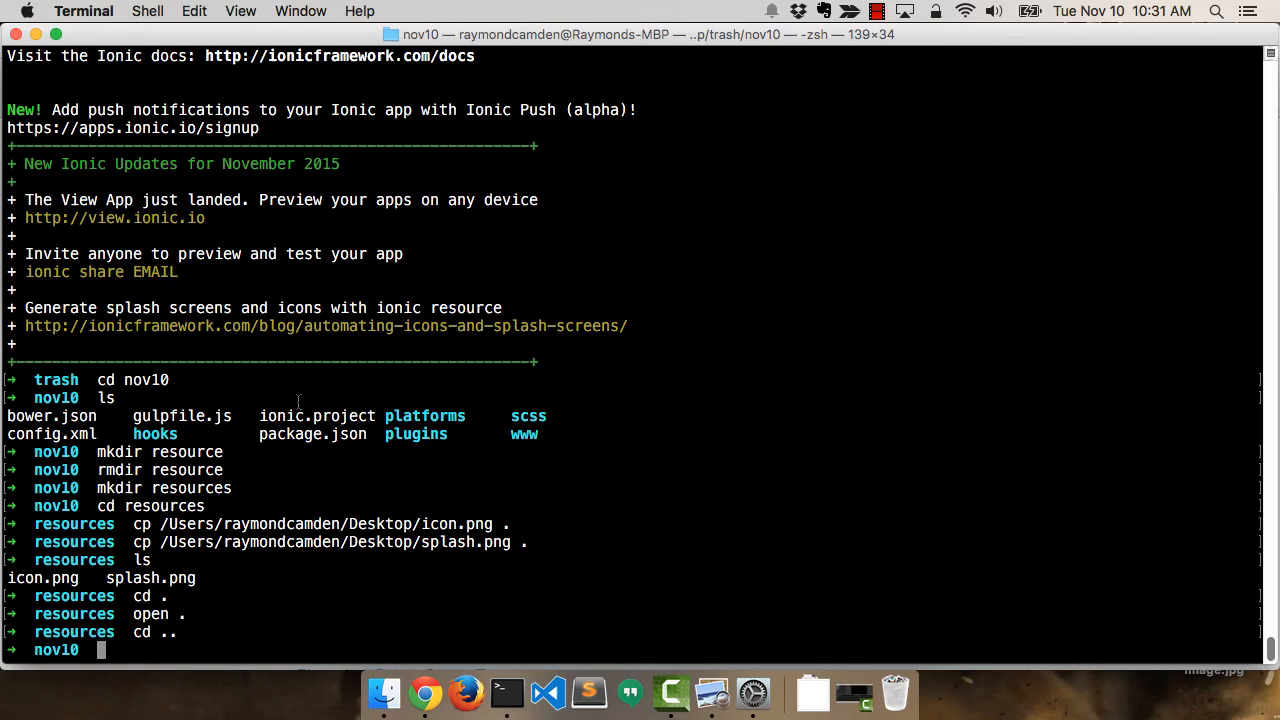
Run `ionic resources` in nov10 and review the generated iOS icon and splash output
{"action": "type", "text": "ionic resourcs"}
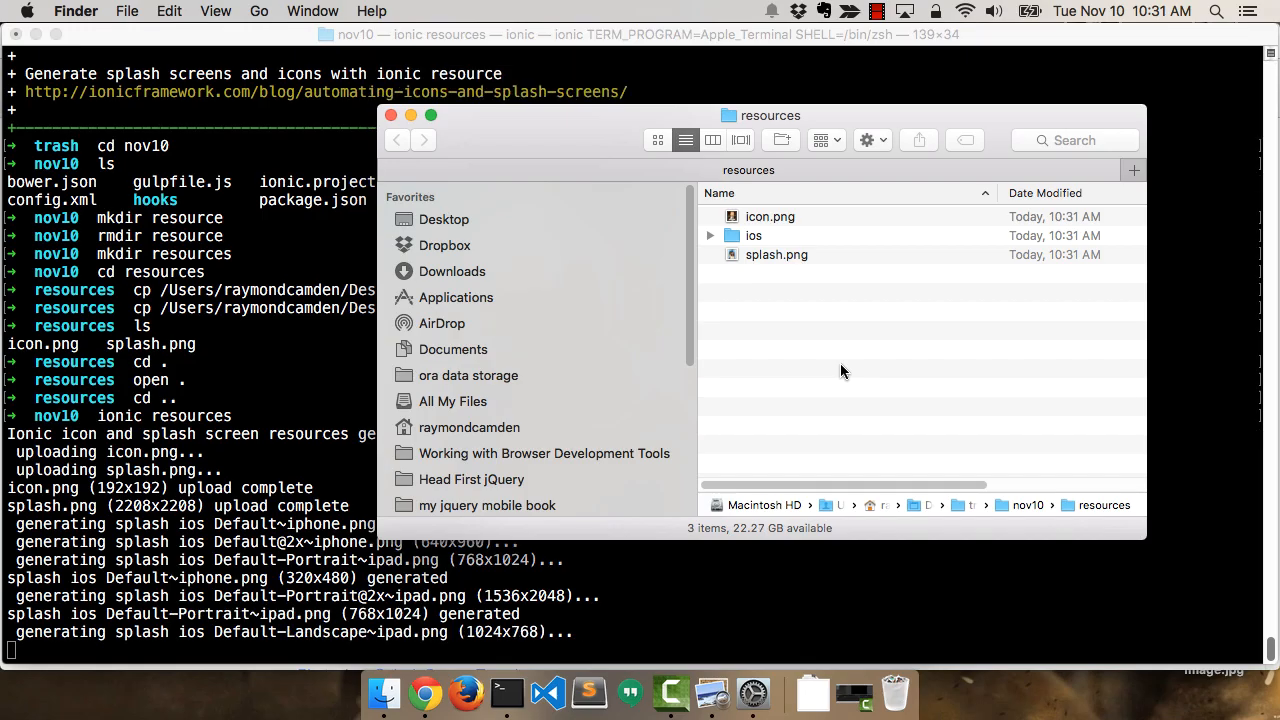
{"action": "scroll", "scroll_direction": "down", "scroll_amount": 3}
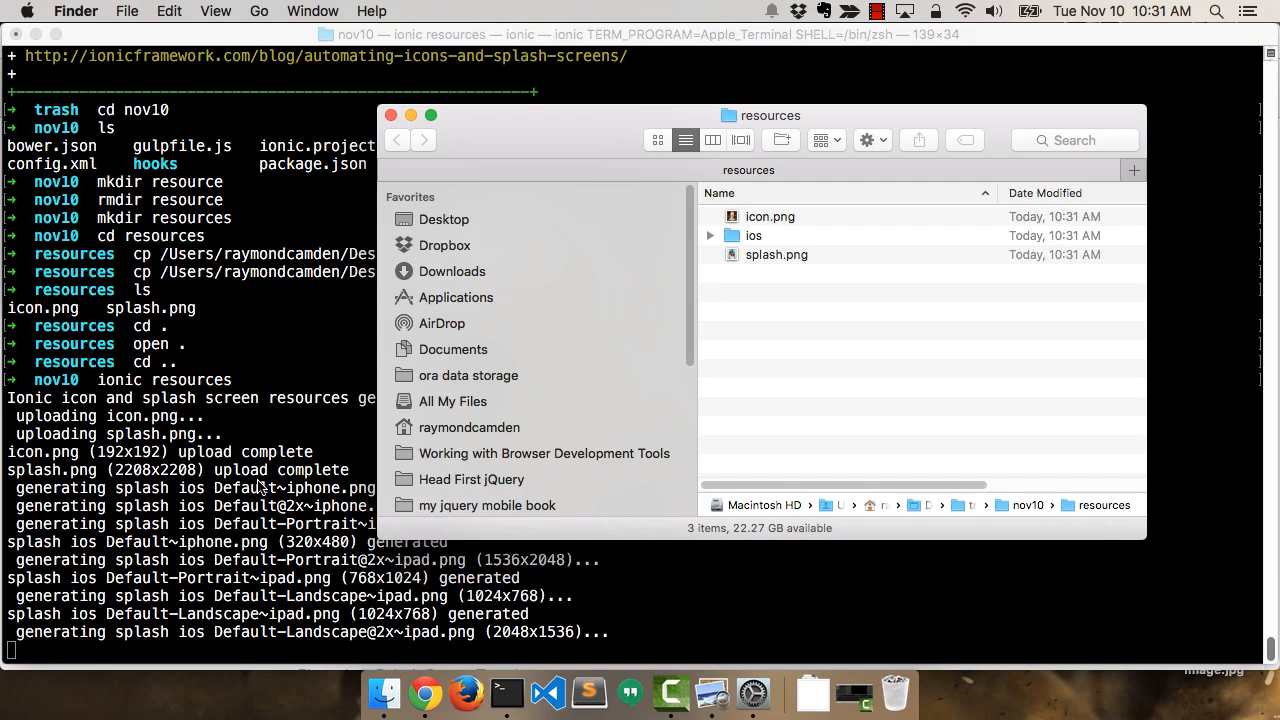
{"action": "scroll", "scroll_direction": "down", "scroll_amount": 3}
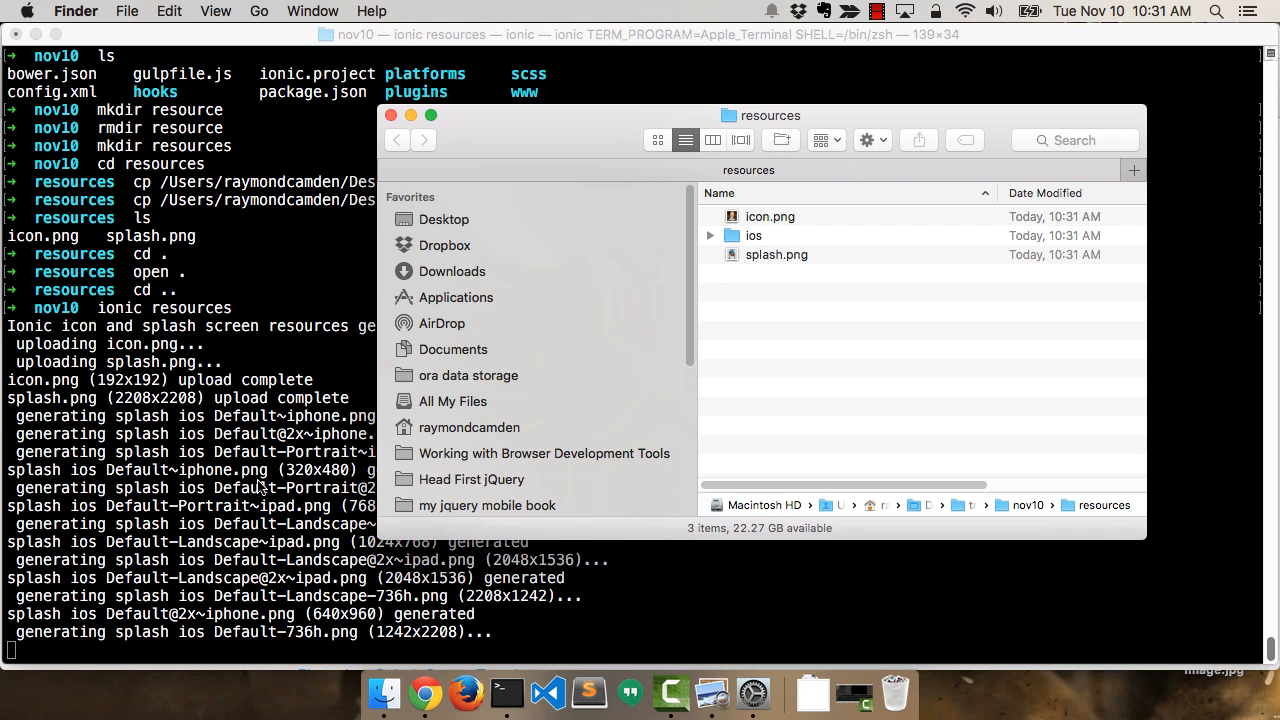
{"action": "left_click", "coordinate": [710, 235]}
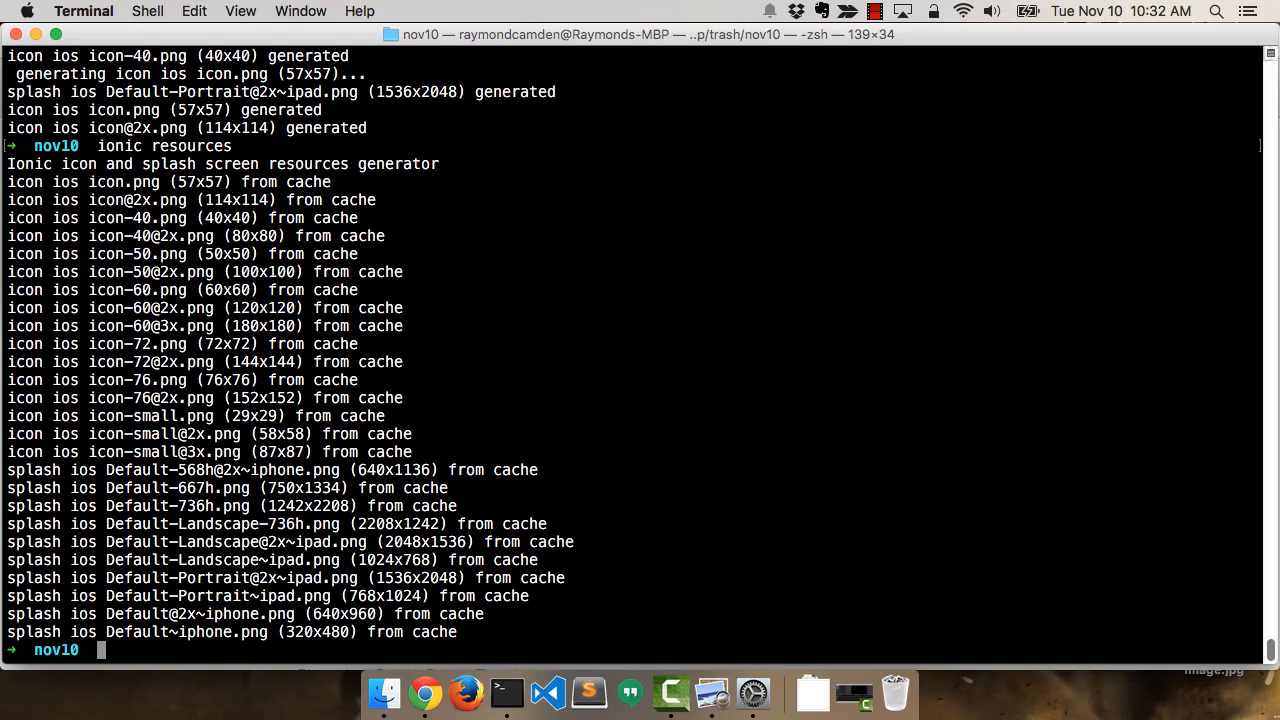
Launch nov10 in the iOS Simulator with `ionic emulate ios`
{"action": "type", "text": "io"}
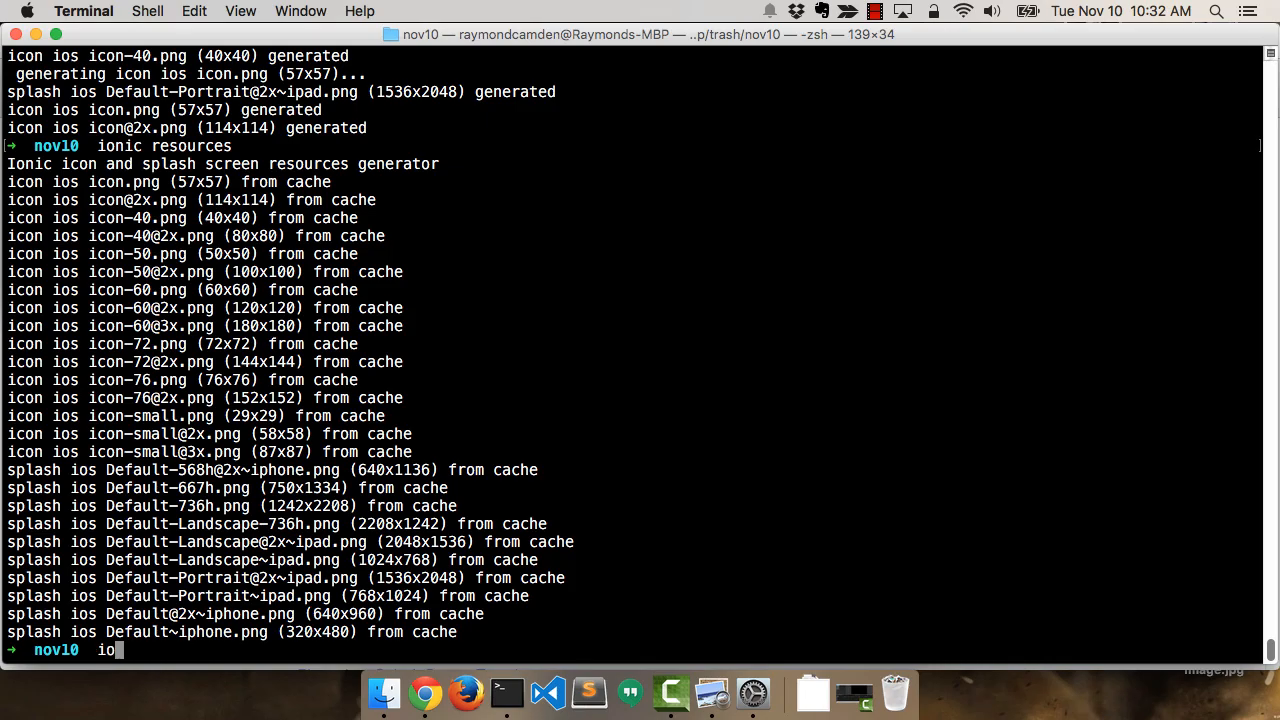
{"action": "type", "text": "onic emulate i"}
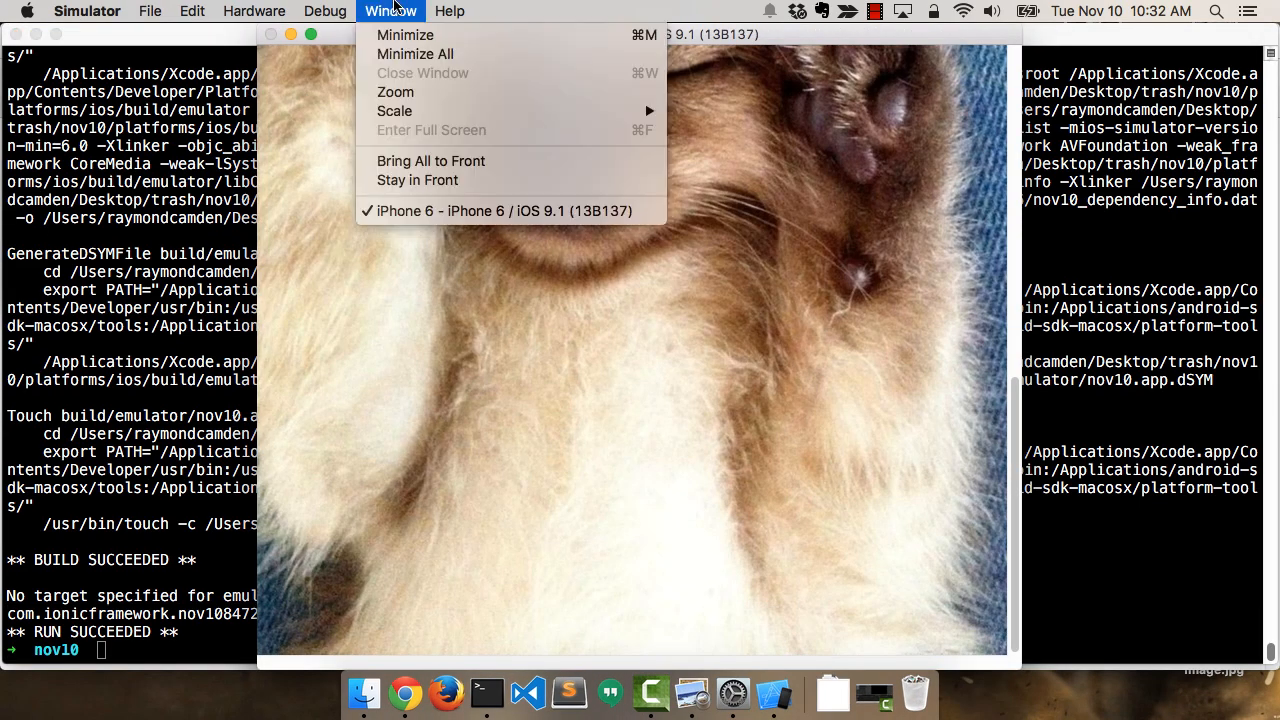
{"action": "mouse_move", "coordinate": [394, 111]}
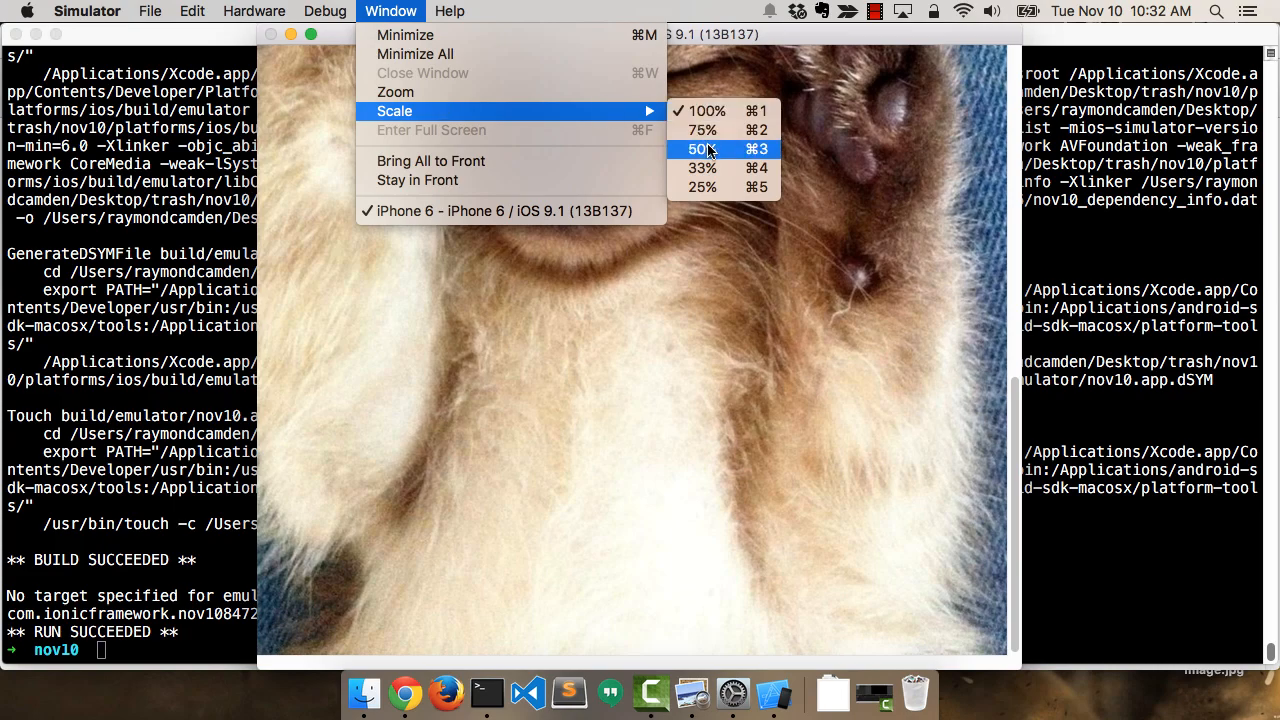
Set the iPhone 6 Simulator window scale to 50%
{"action": "left_click", "coordinate": [701, 148]}
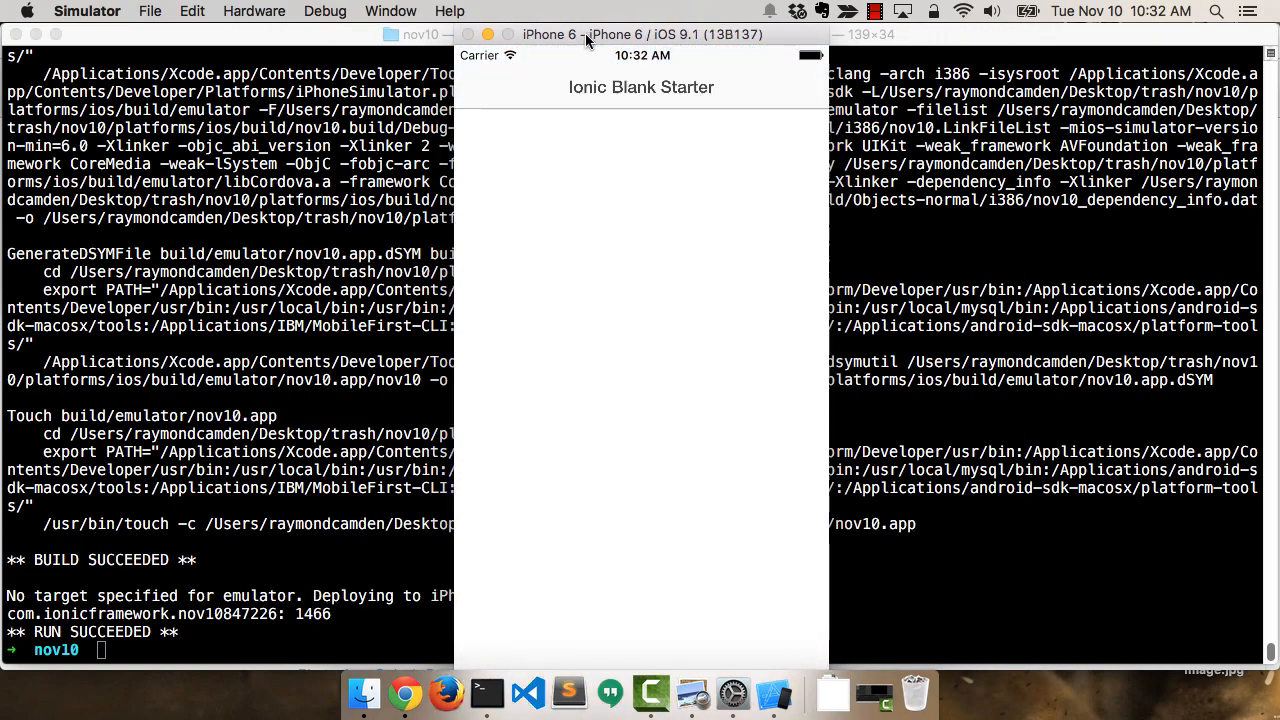